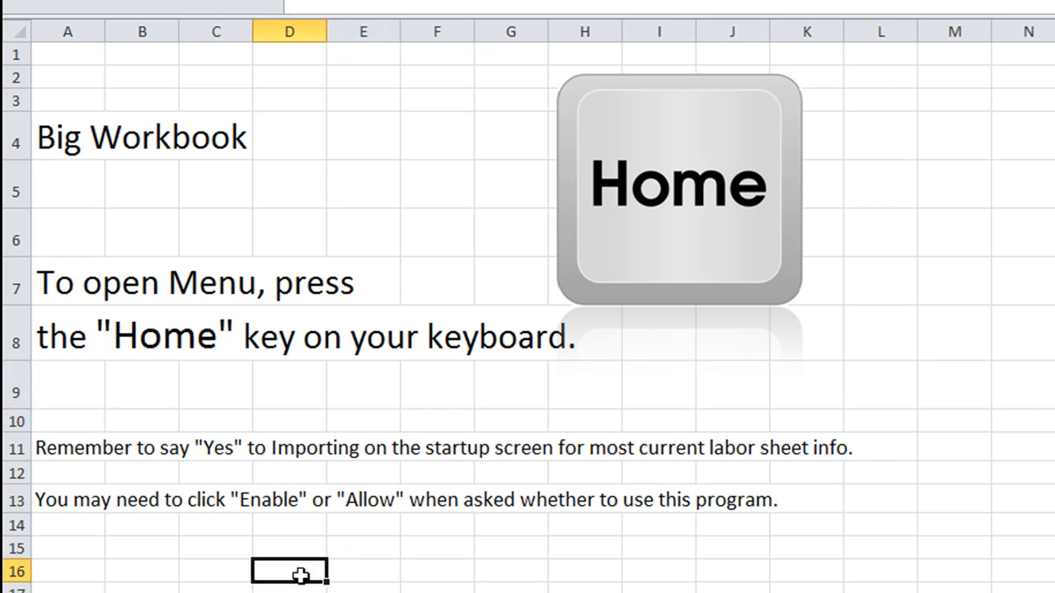
# Step: Open Master Reports with Home and select the 13) Client Birthday report
pyautogui.click(302, 566)
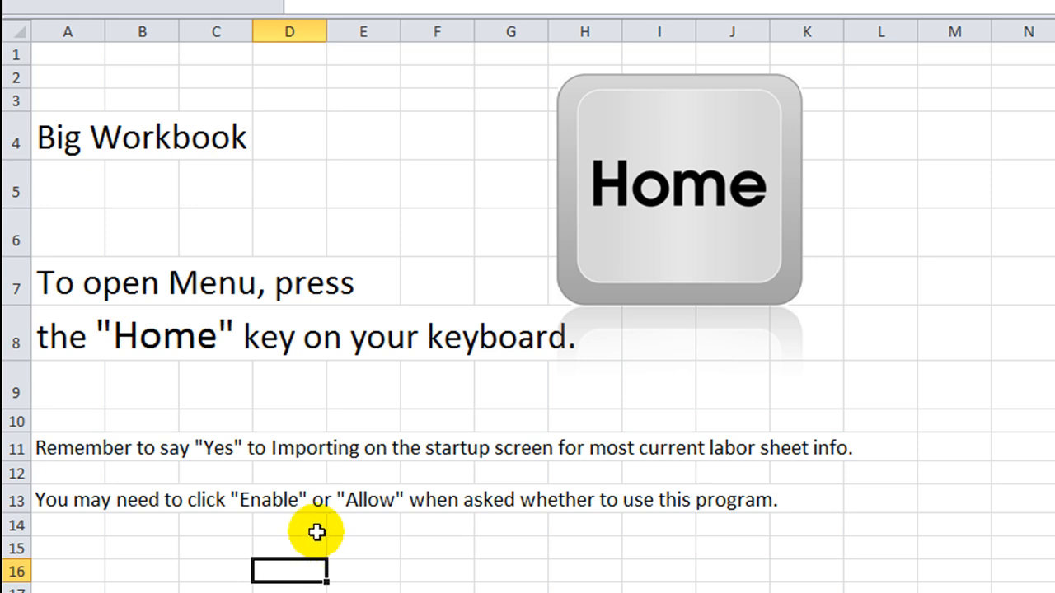
pyautogui.press('Home')
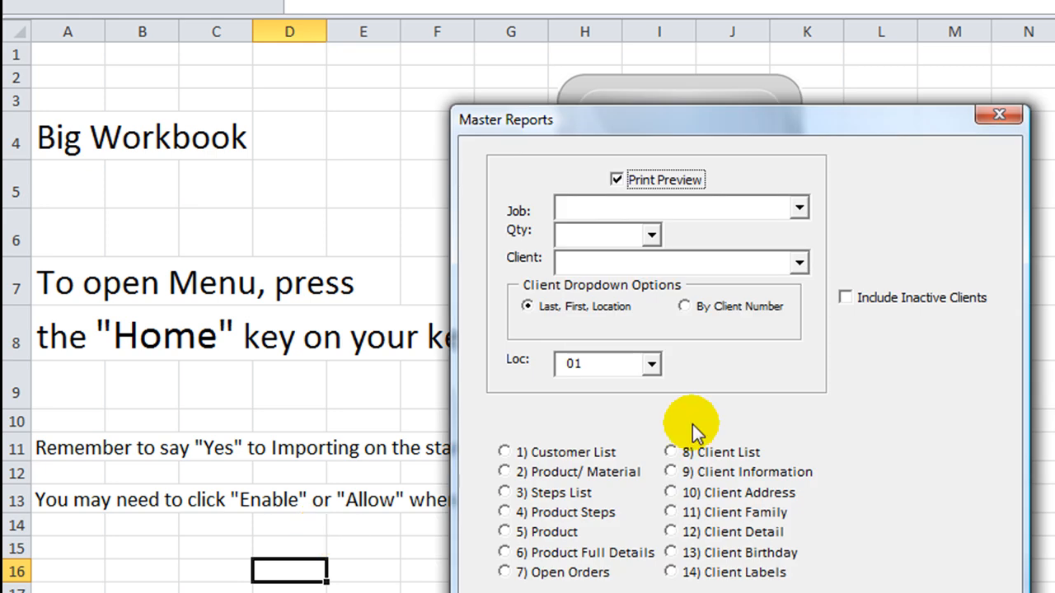
pyautogui.click(675, 571)
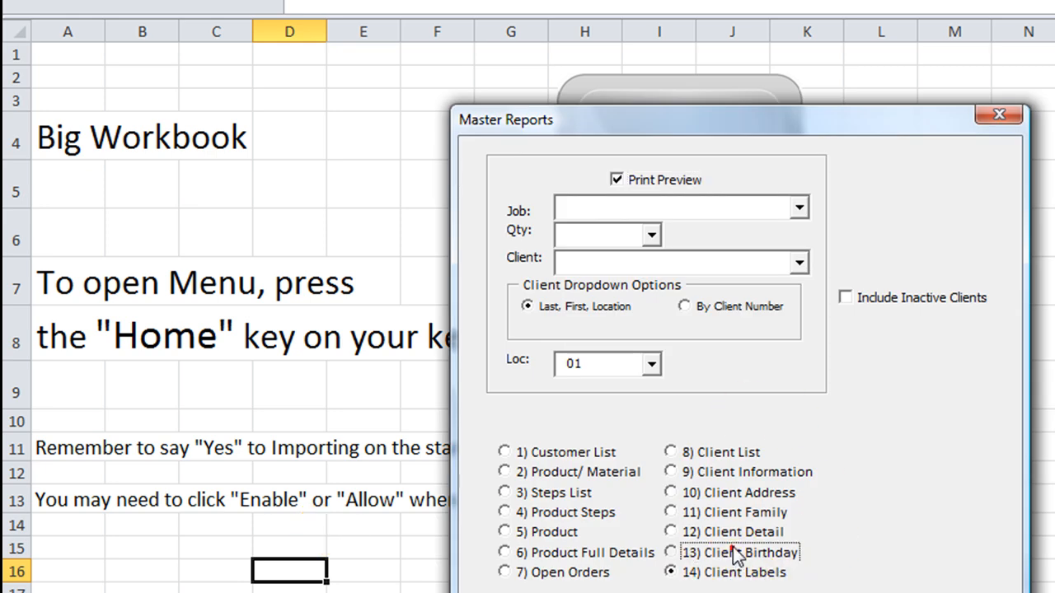
pyautogui.click(673, 553)
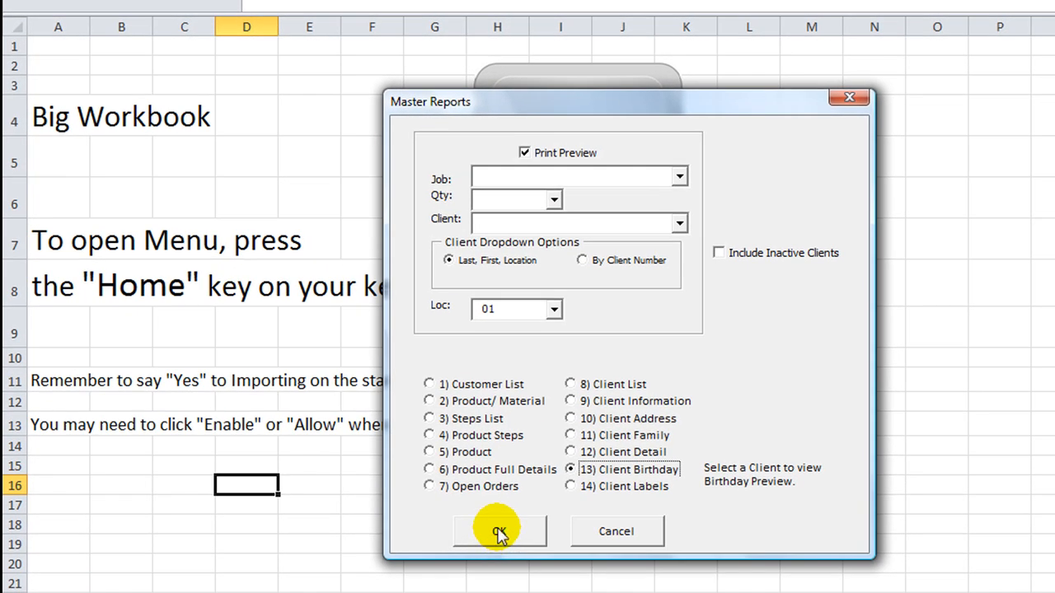
# Step: Set Birthday Options to April only, dropping January, and generate the report preview
pyautogui.click(497, 531)
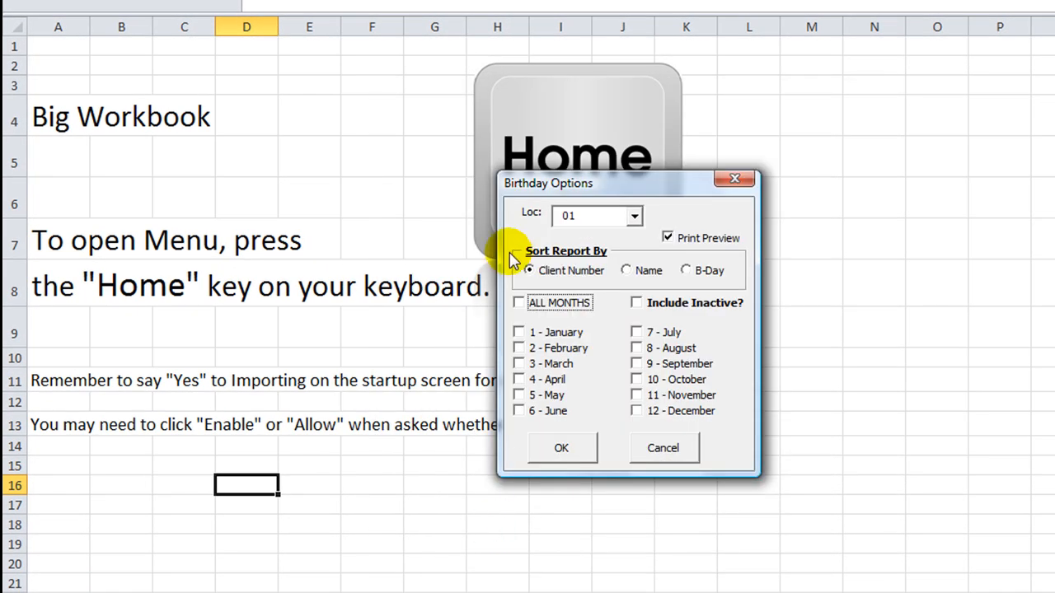
pyautogui.click(519, 331)
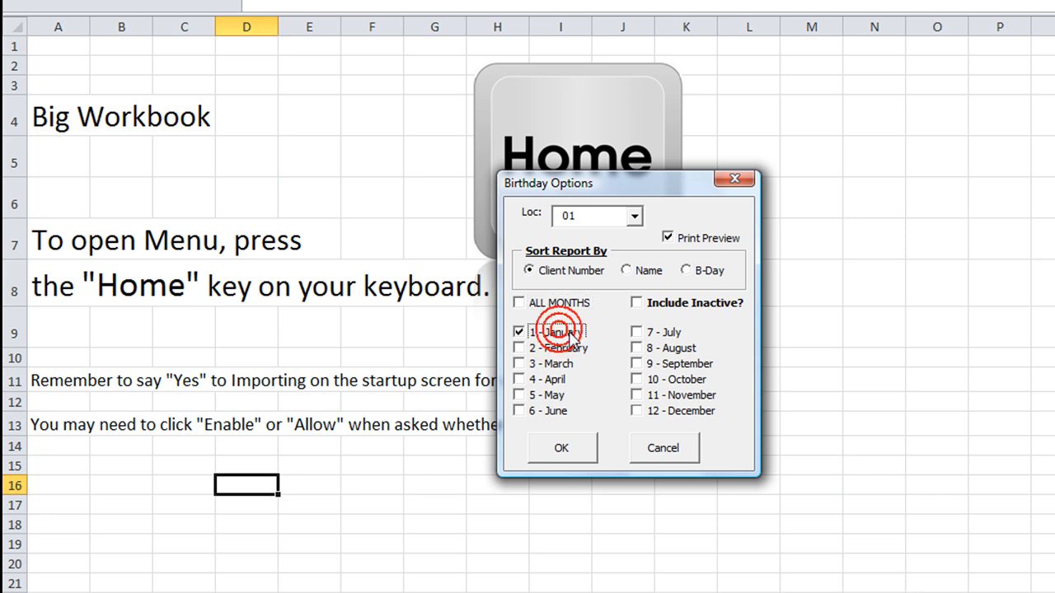
pyautogui.click(520, 364)
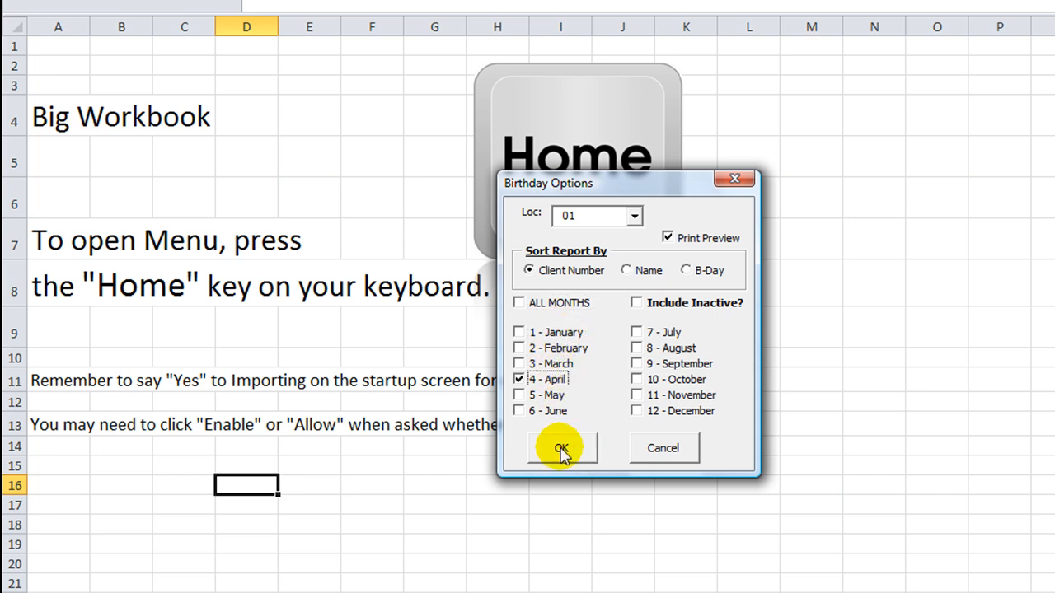
pyautogui.click(563, 447)
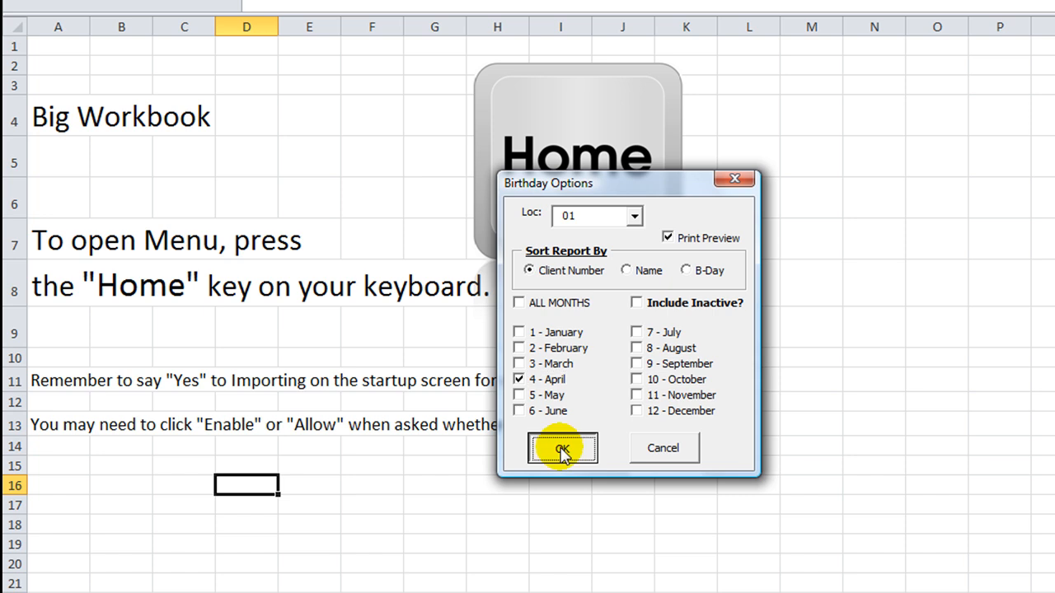
pyautogui.click(564, 448)
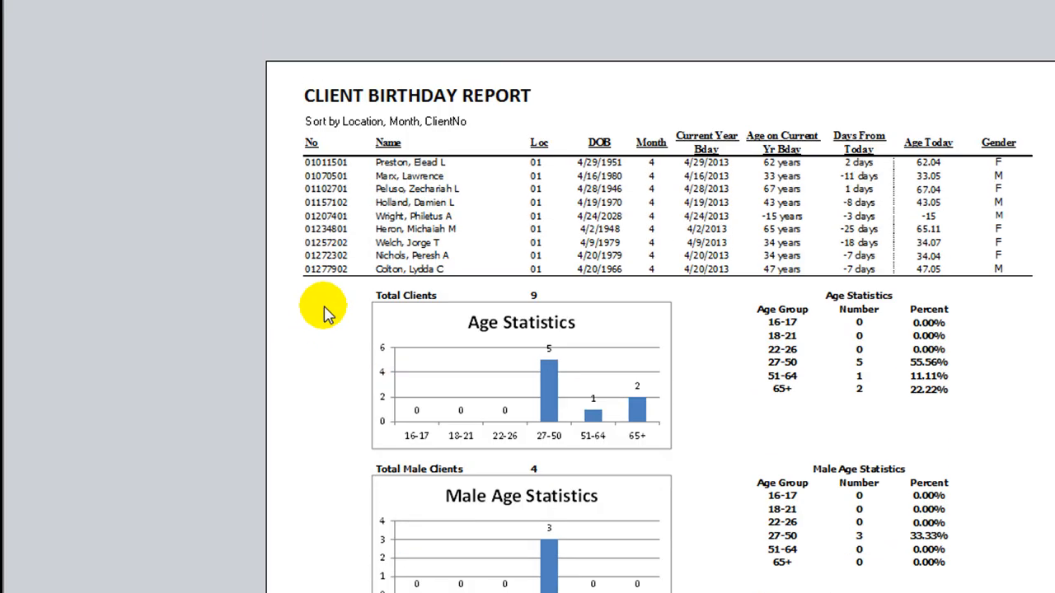
pyautogui.moveTo(379, 224)
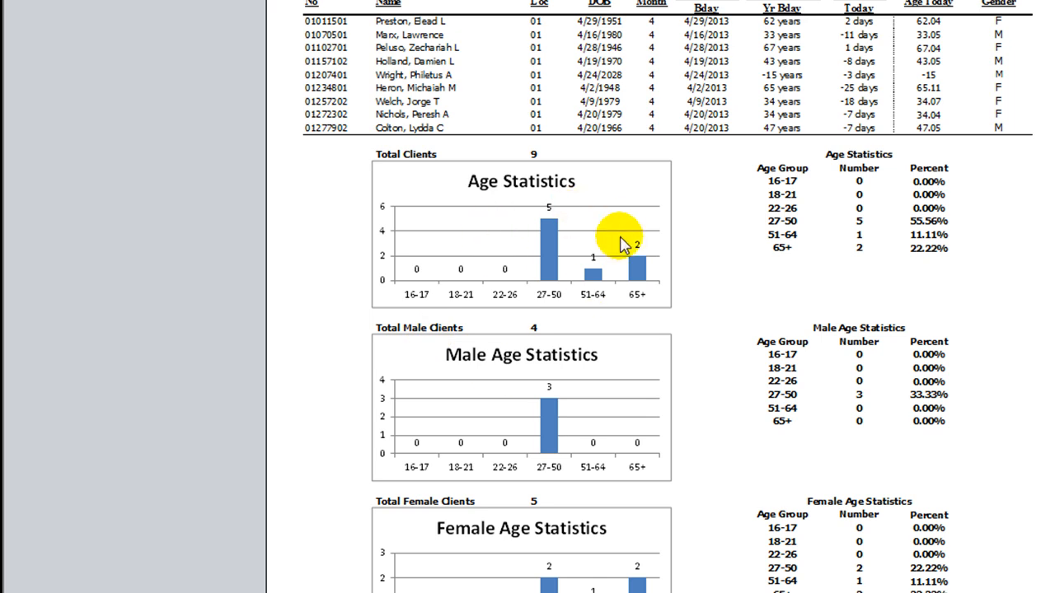
pyautogui.moveTo(494, 581)
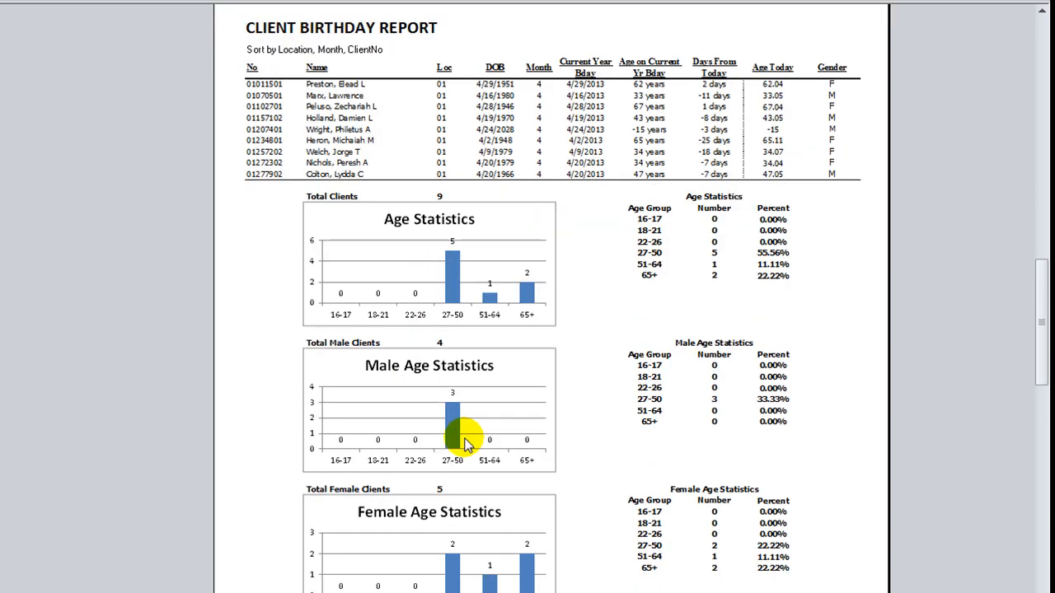
pyautogui.moveTo(457, 548)
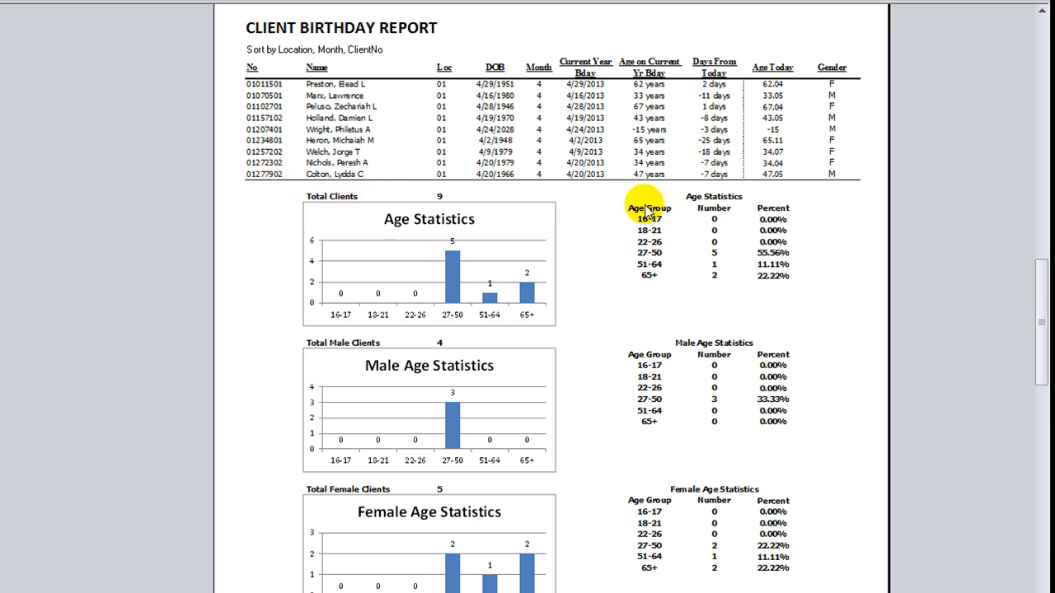
pyautogui.moveTo(677, 102)
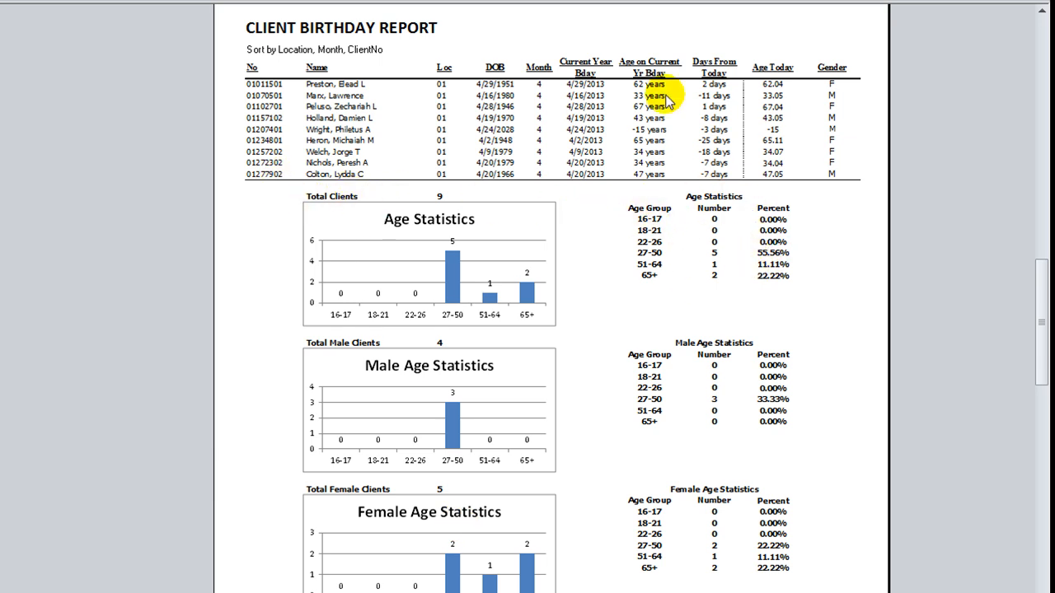
pyautogui.moveTo(651, 140)
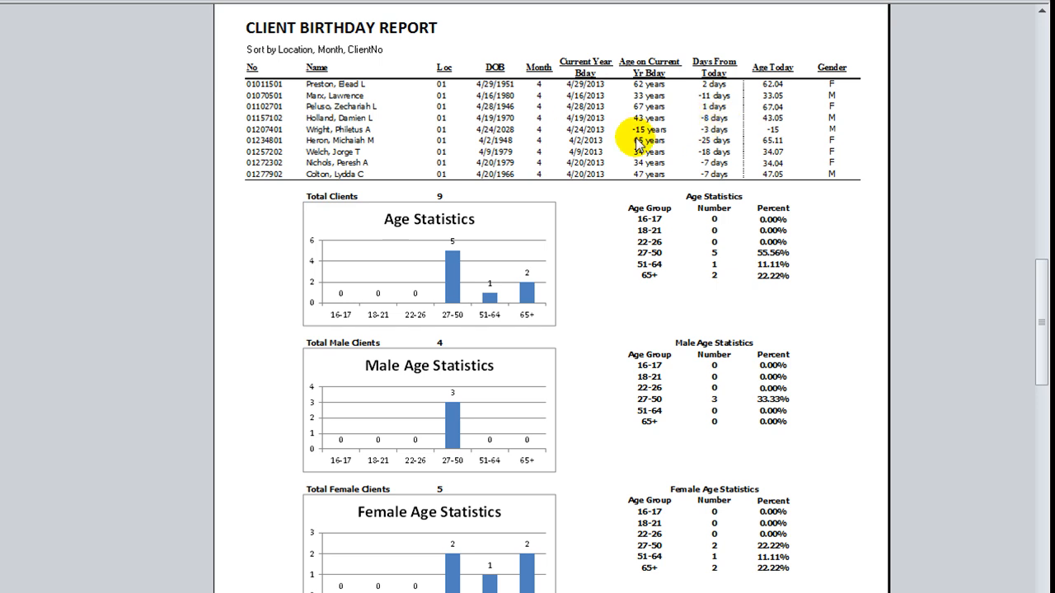
pyautogui.moveTo(737, 130)
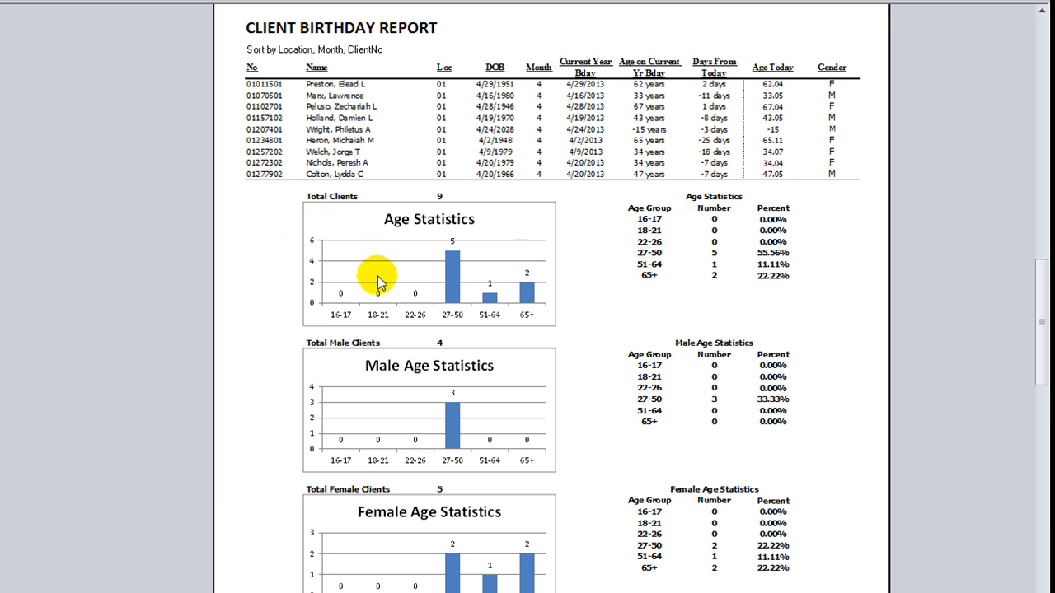
pyautogui.moveTo(515, 295)
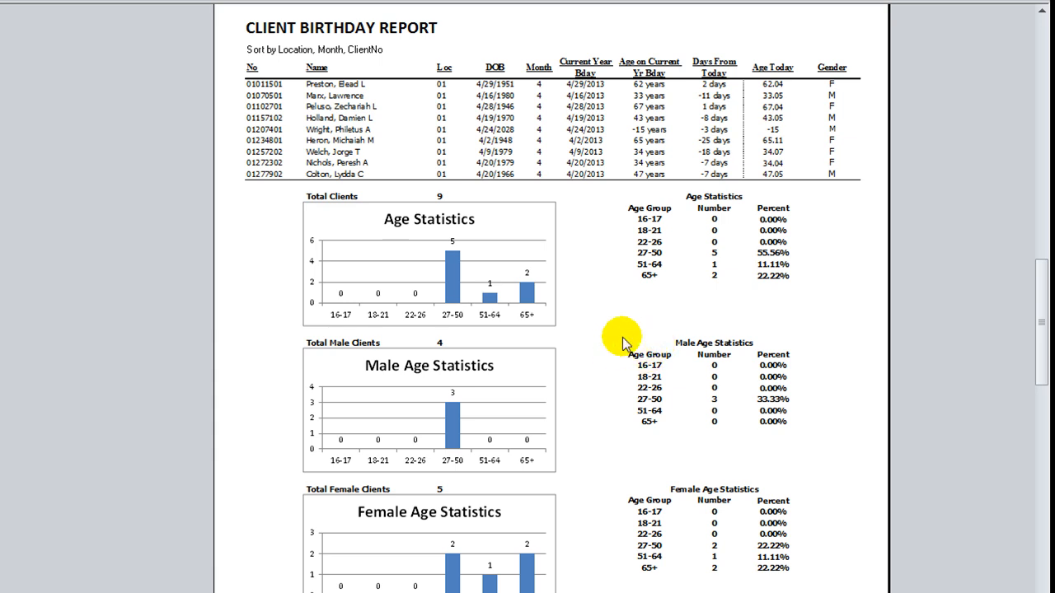
pyautogui.moveTo(625, 376)
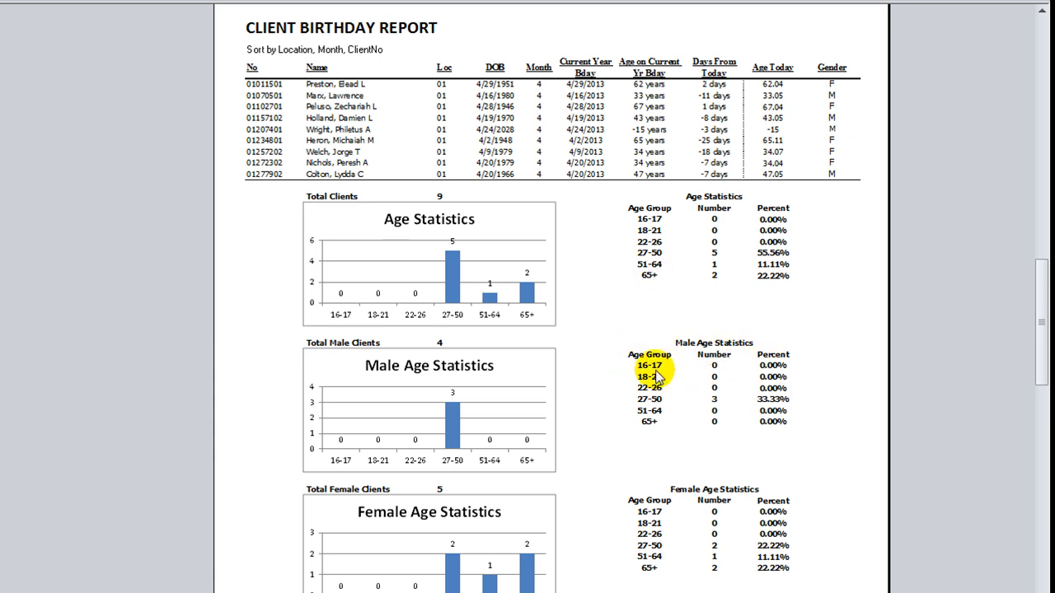
pyautogui.moveTo(604, 348)
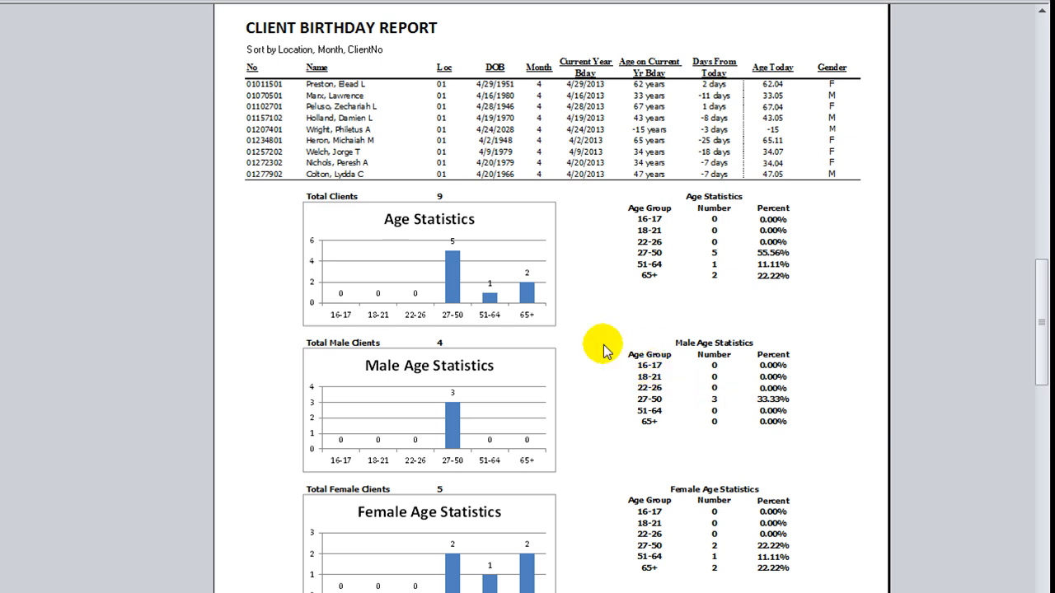
pyautogui.moveTo(608, 384)
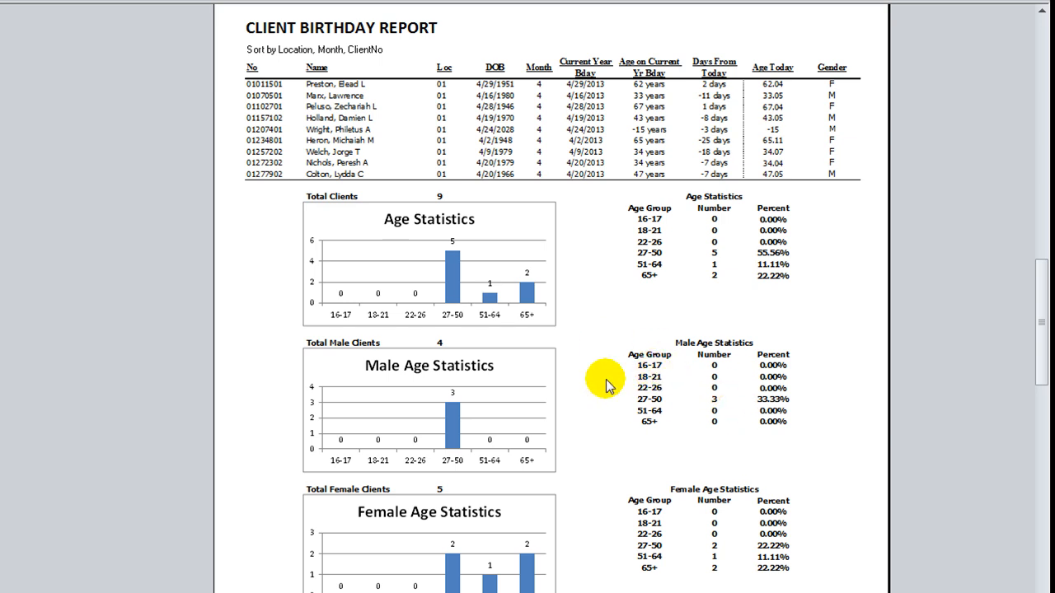
pyautogui.scroll(-3)
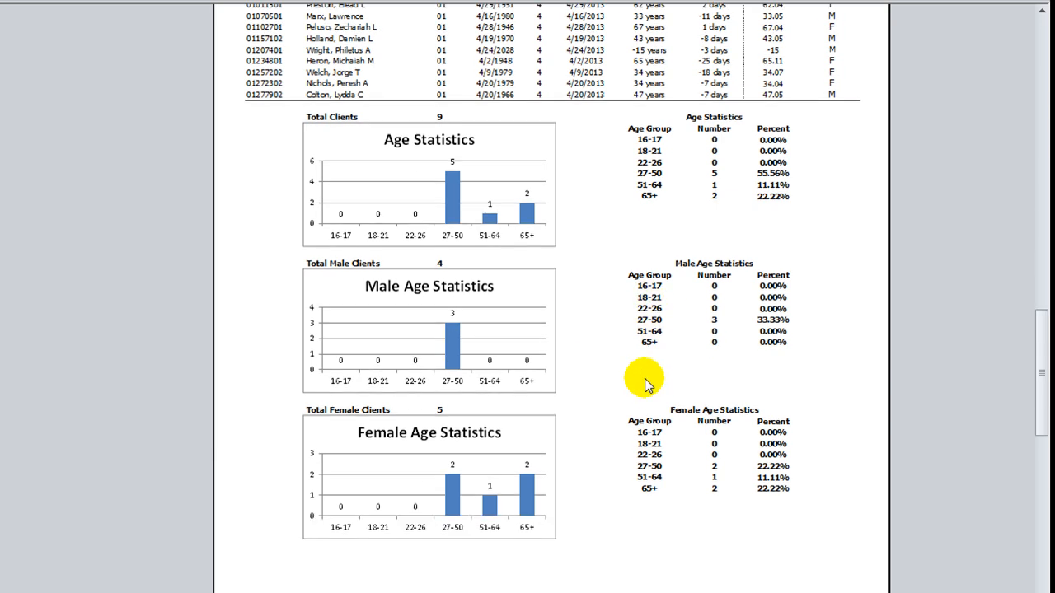
pyautogui.moveTo(730, 444)
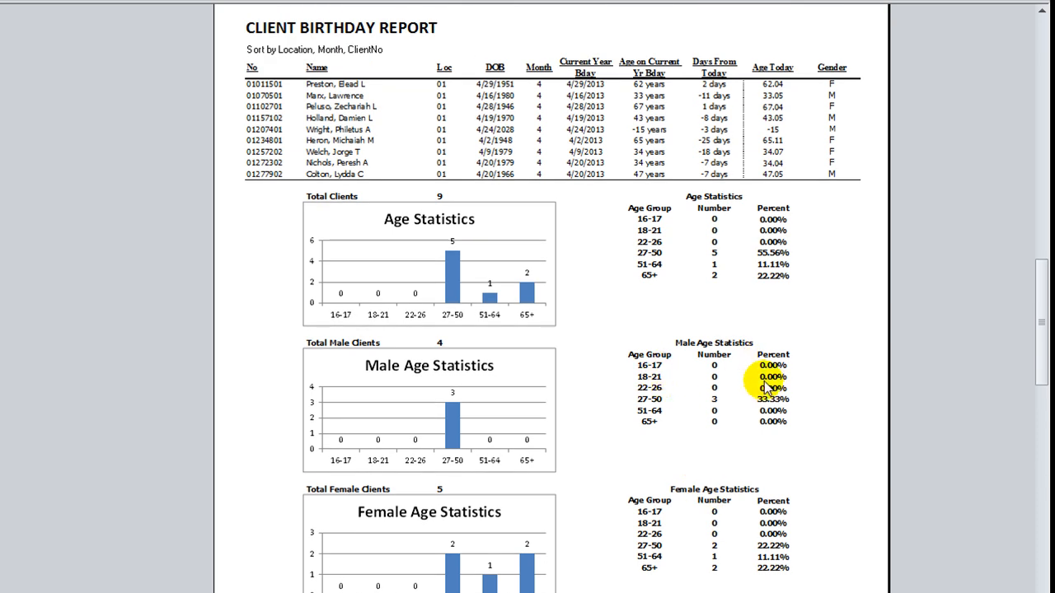
pyautogui.moveTo(750, 413)
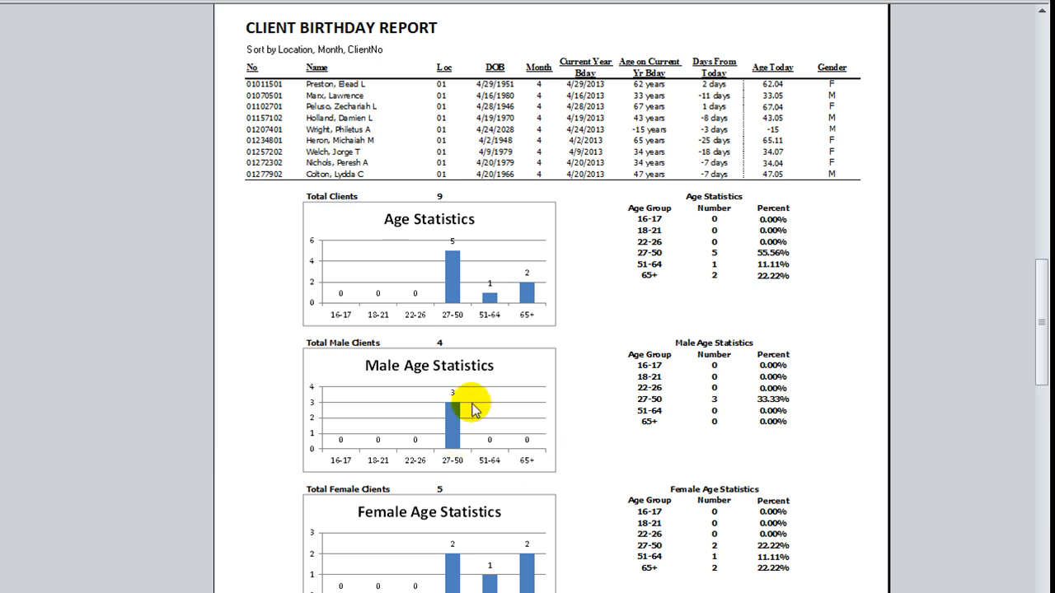
pyautogui.moveTo(482, 435)
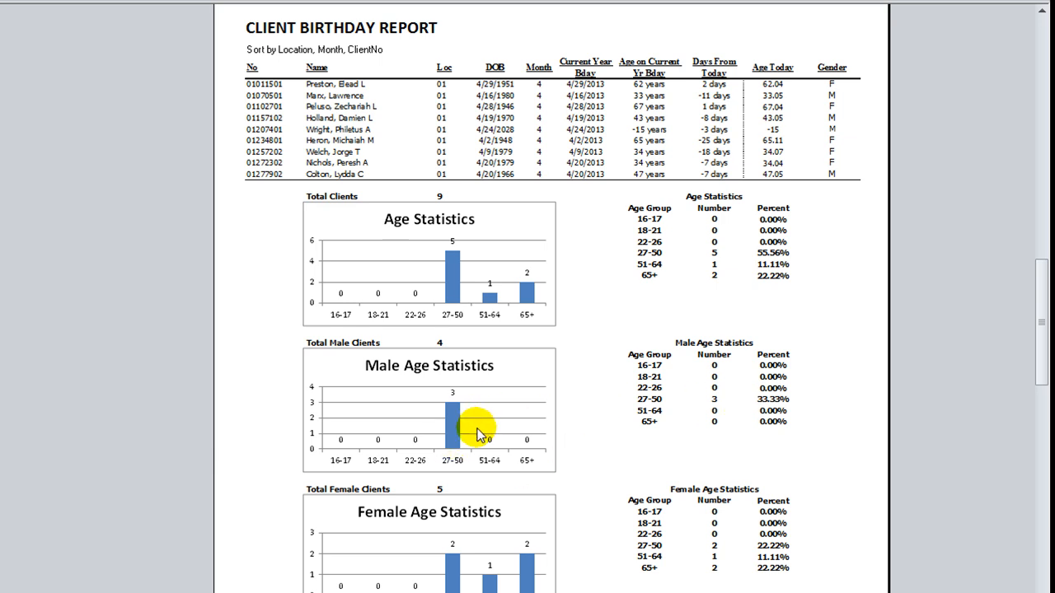
pyautogui.moveTo(454, 348)
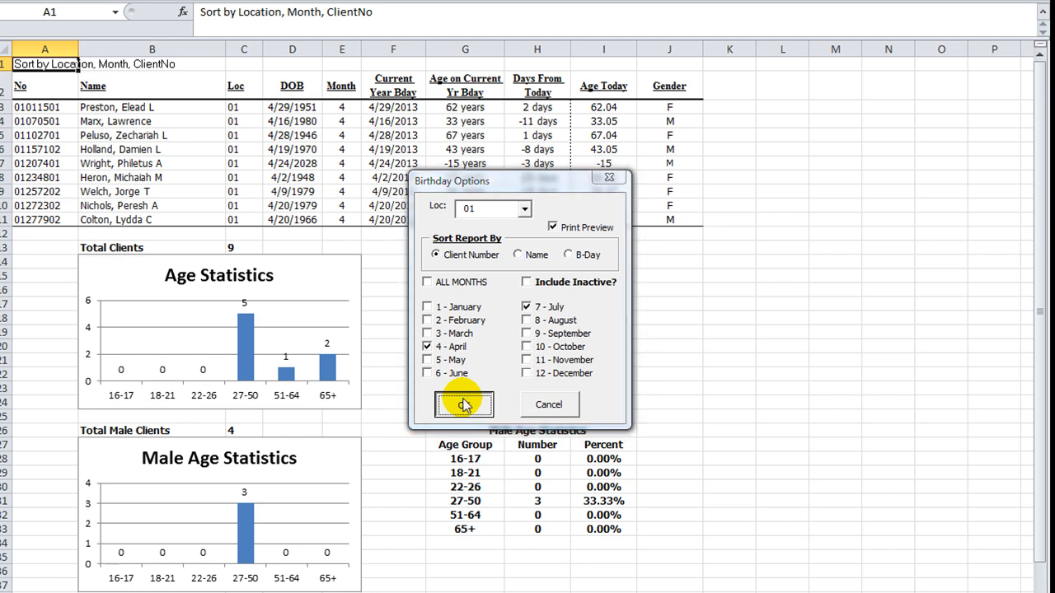
# Step: Confirm the April and July birthday options to regenerate the print preview
pyautogui.click(464, 405)
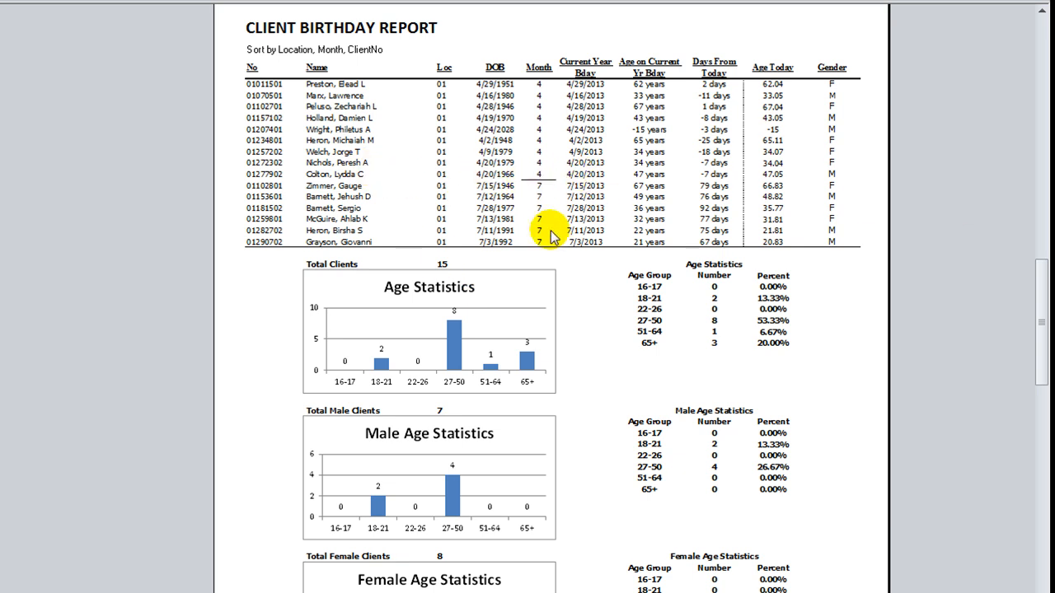
pyautogui.moveTo(685, 238)
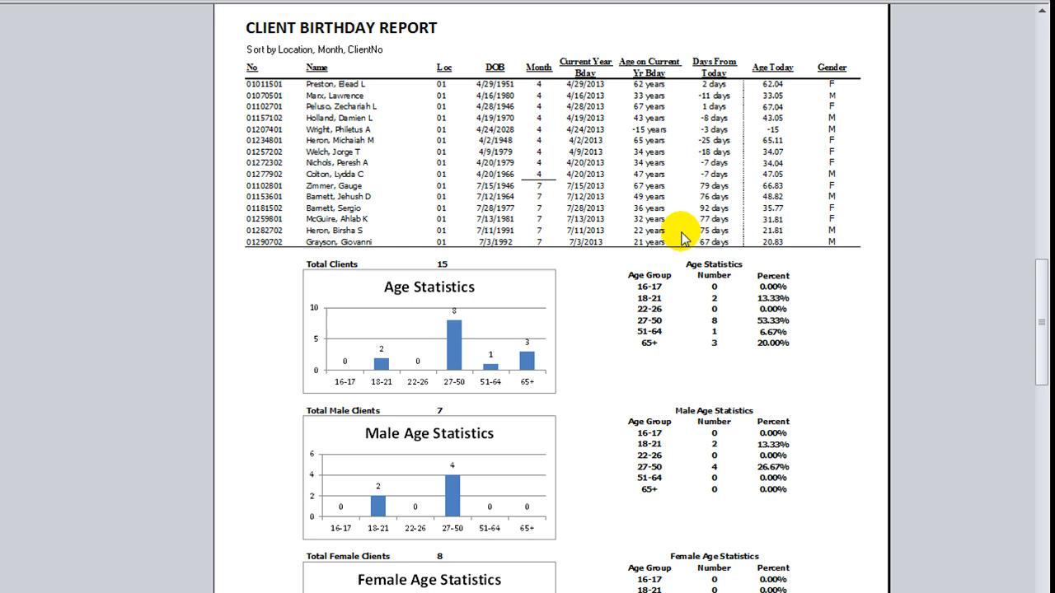
pyautogui.moveTo(544, 220)
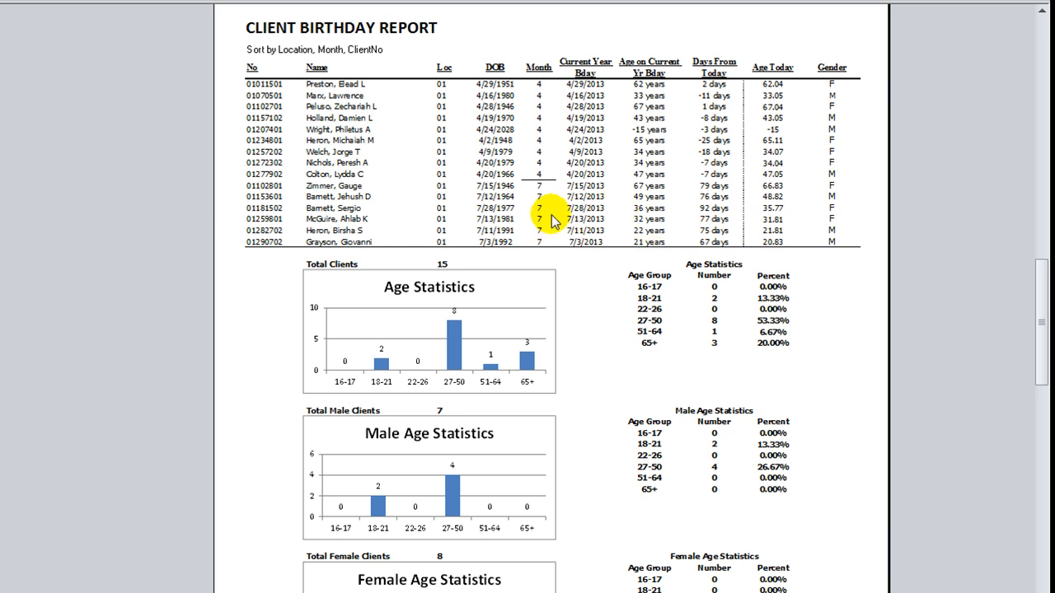
pyautogui.scroll(-3)
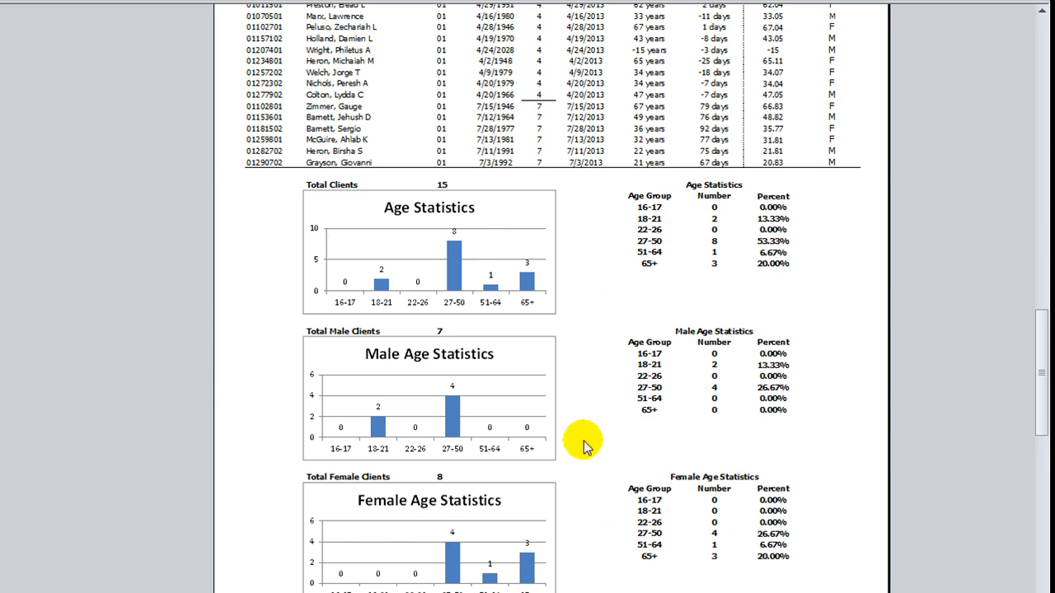
pyautogui.moveTo(412, 449)
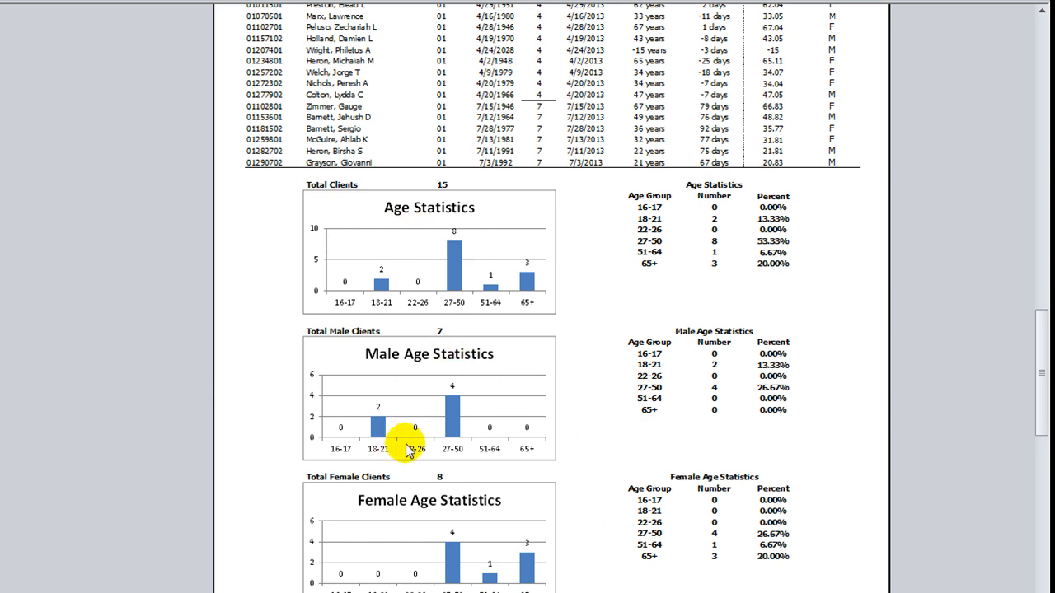
pyautogui.scroll(-3)
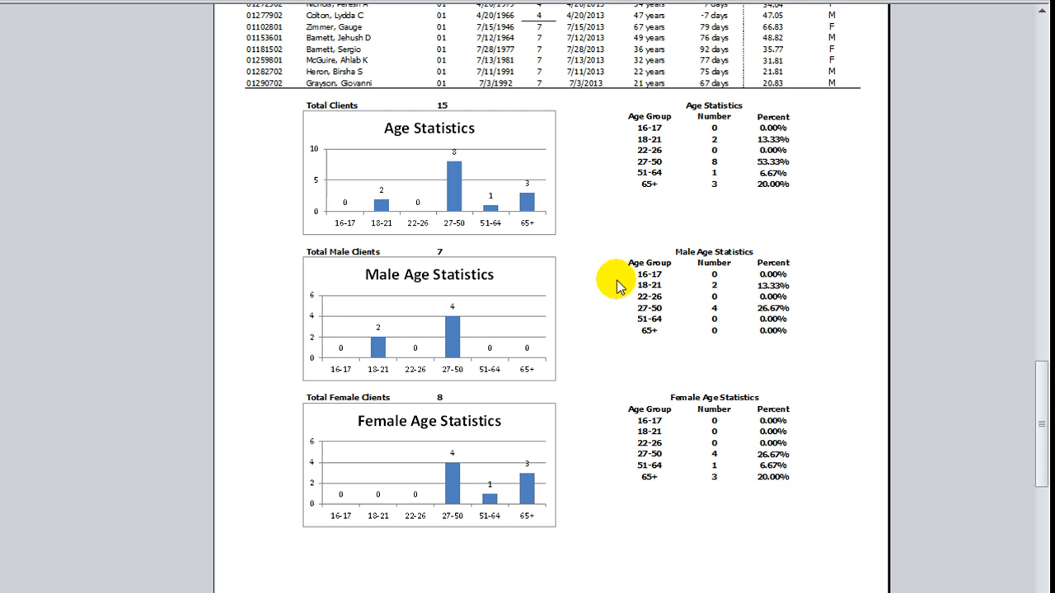
pyautogui.moveTo(603, 169)
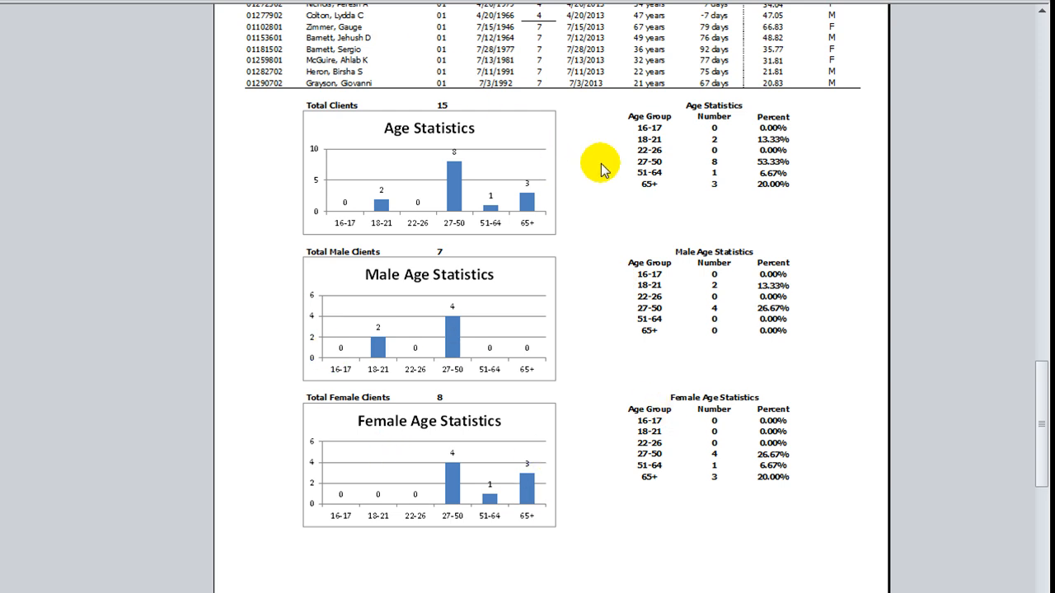
pyautogui.moveTo(668, 558)
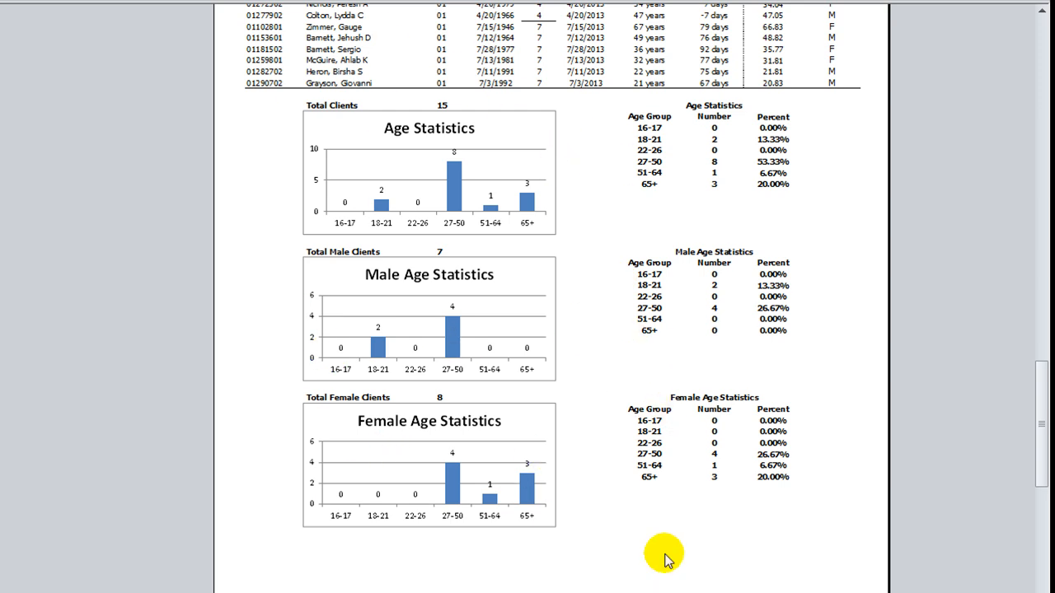
pyautogui.moveTo(429, 202)
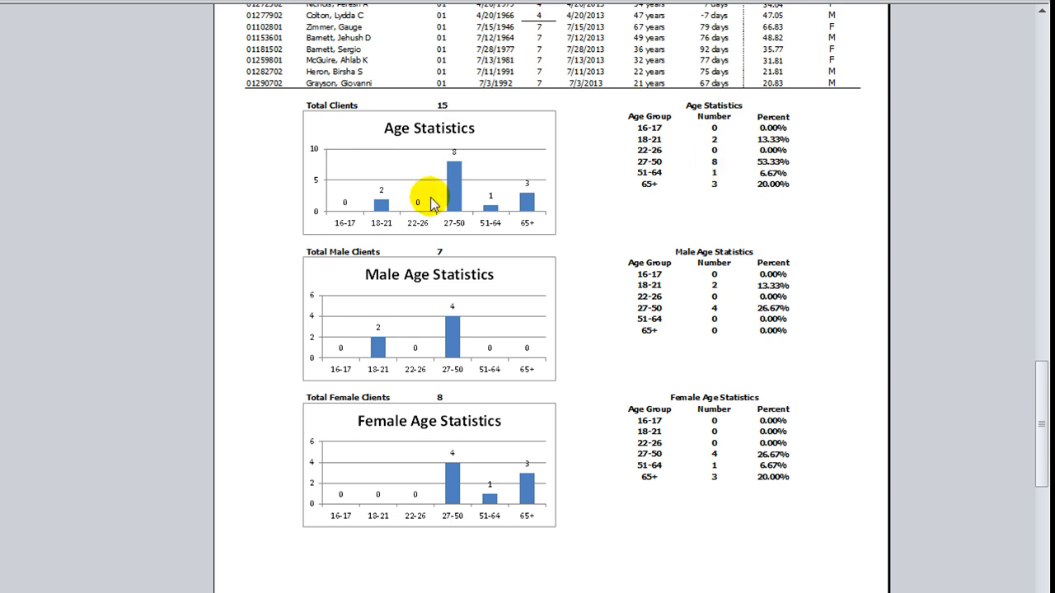